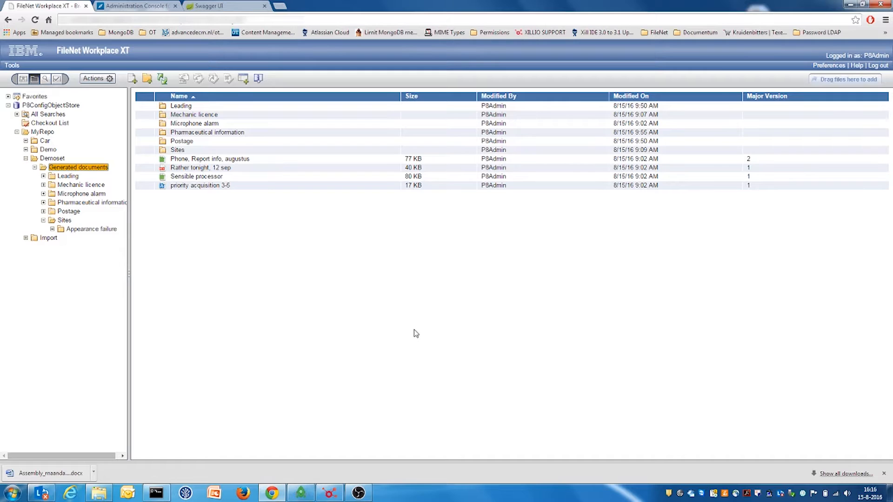
mouse_move(396, 333)
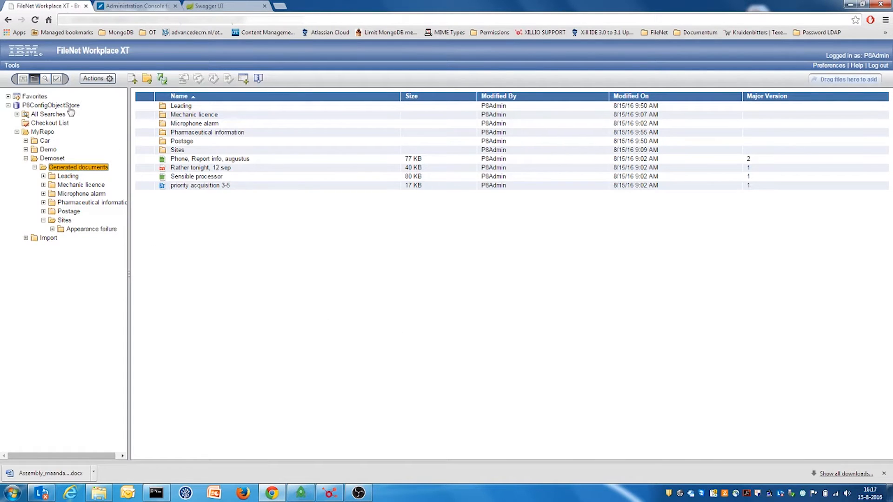
mouse_move(61, 163)
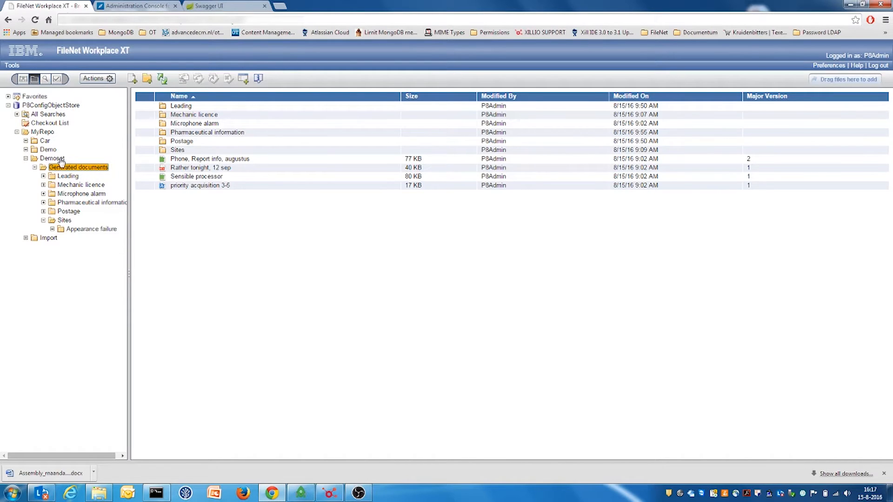
Step: Show the Agenda class's property definitions in the FileNet Administration Console
left_click(136, 5)
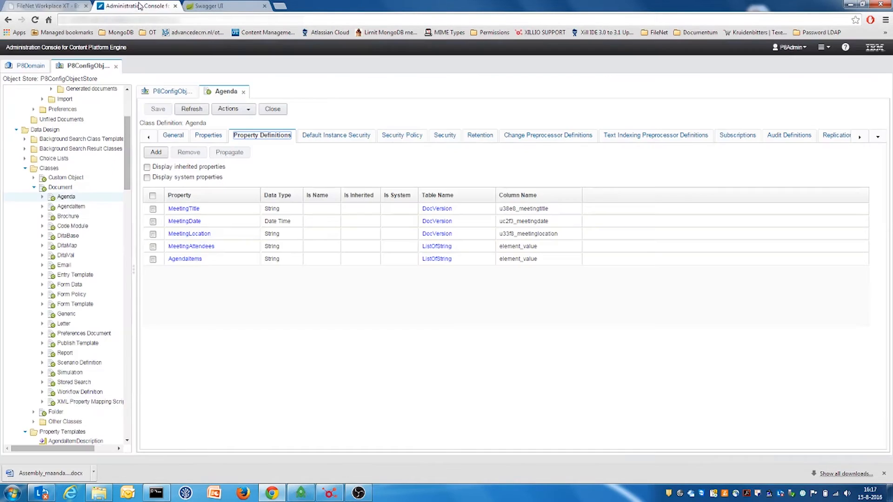
mouse_move(128, 33)
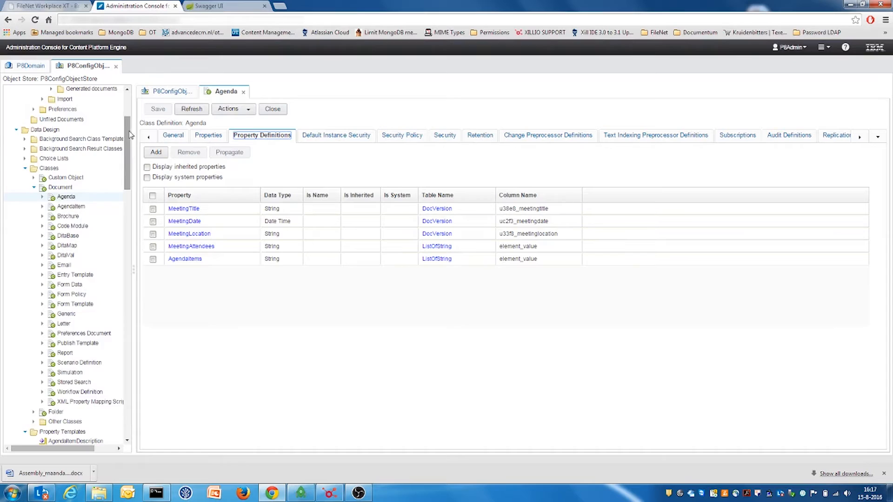
scroll("down", 3)
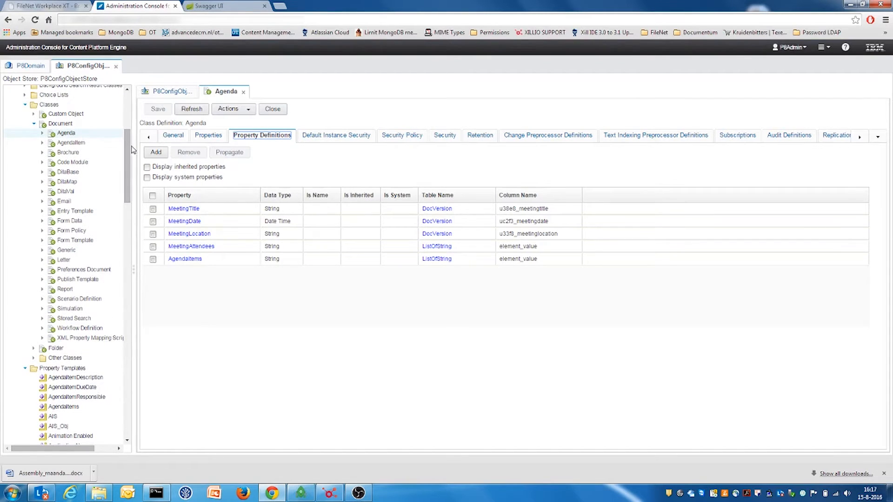
mouse_move(132, 149)
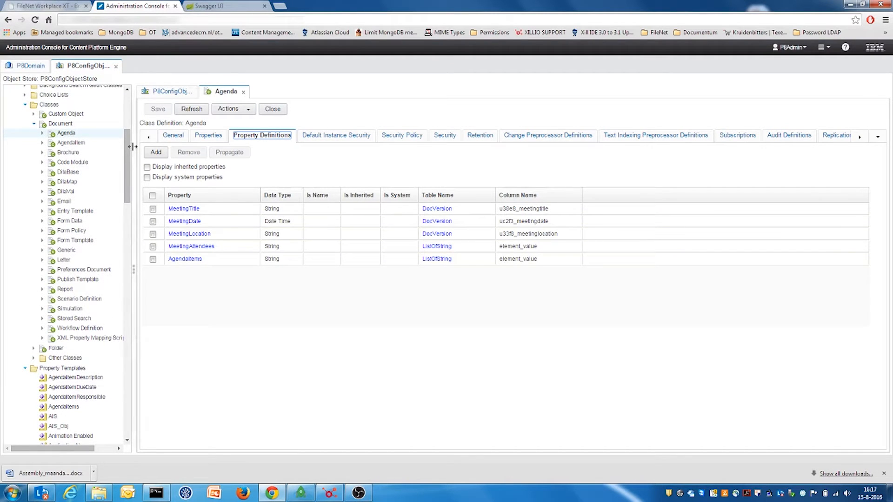
left_click(329, 493)
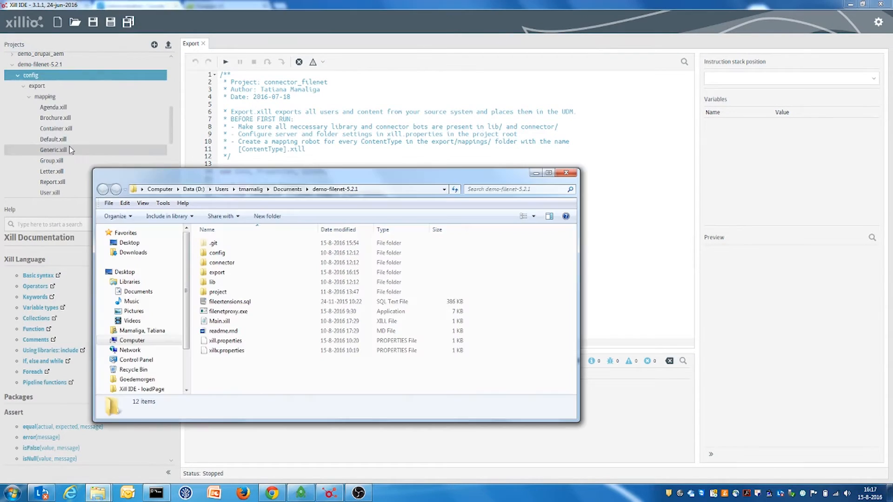
Step: Bring up the context menu for xillx.properties in the demo-filenet-5.2.1 folder
right_click(224, 351)
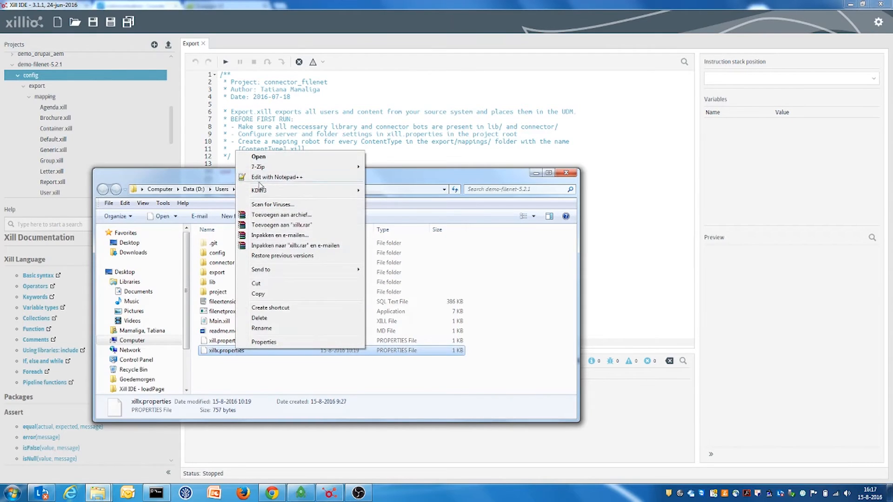
left_click(277, 177)
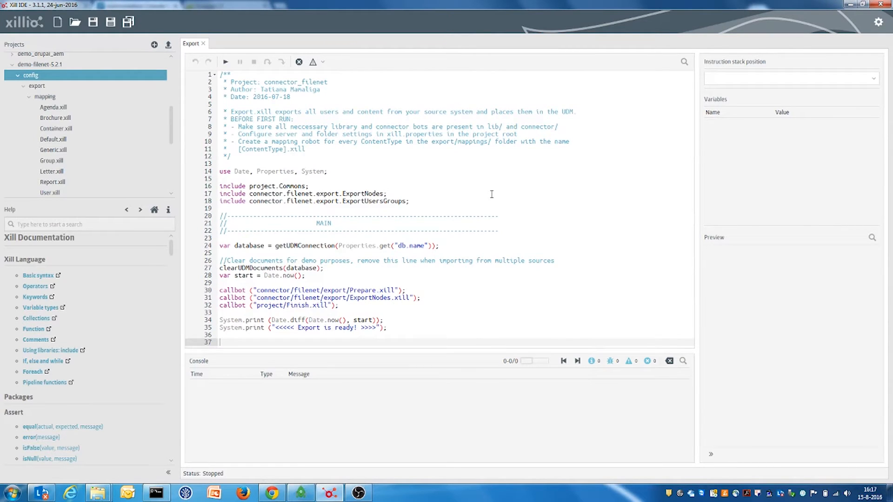
mouse_move(437, 195)
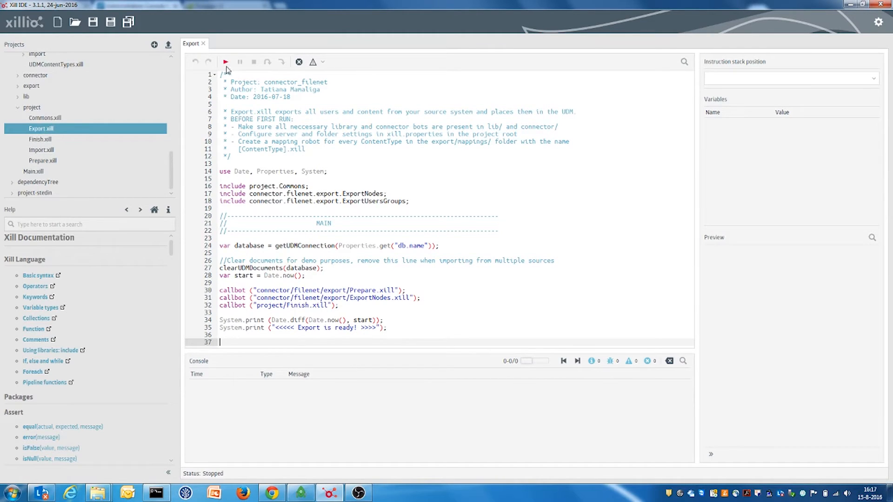
Step: Run the Export robot and watch the console log exported containers and documents
left_click(226, 62)
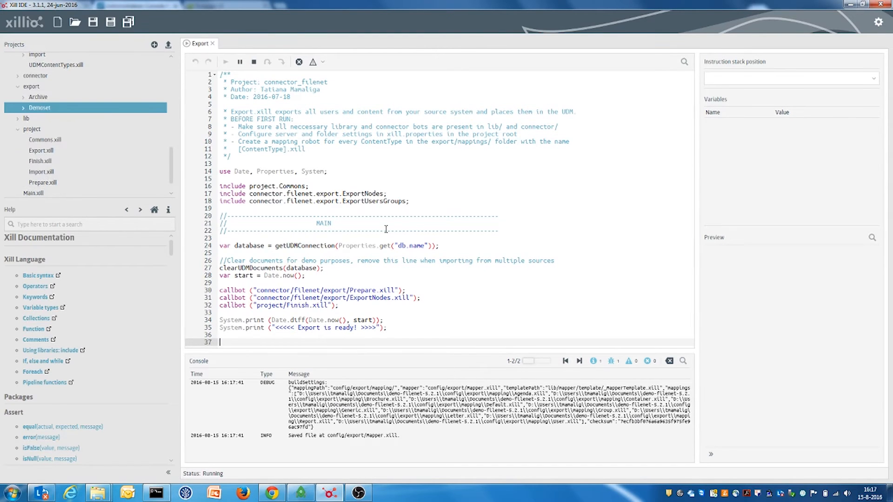
left_click(23, 108)
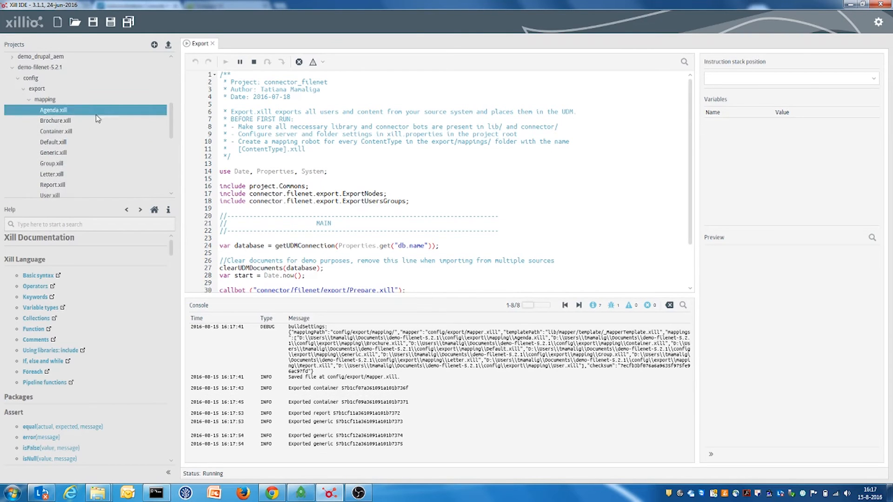
Step: Open the Agenda.xill and Brochure.xill mapping scripts from config > export > mapping
double_click(53, 110)
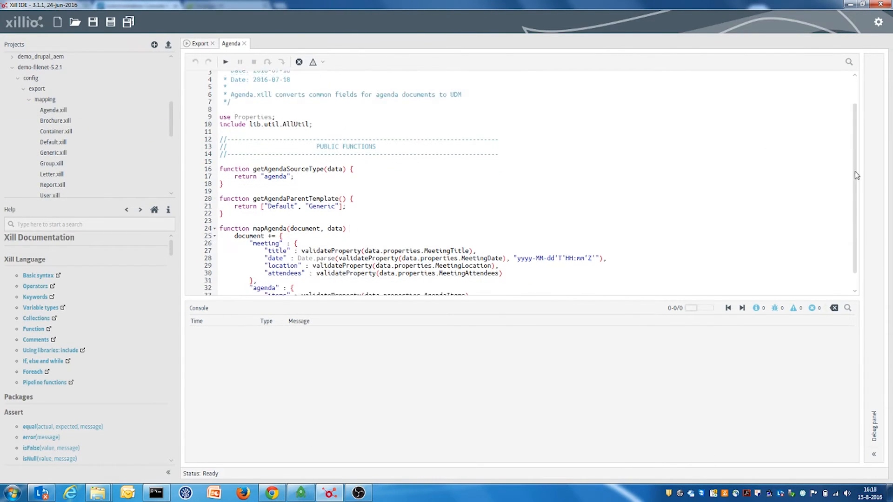
left_click(56, 120)
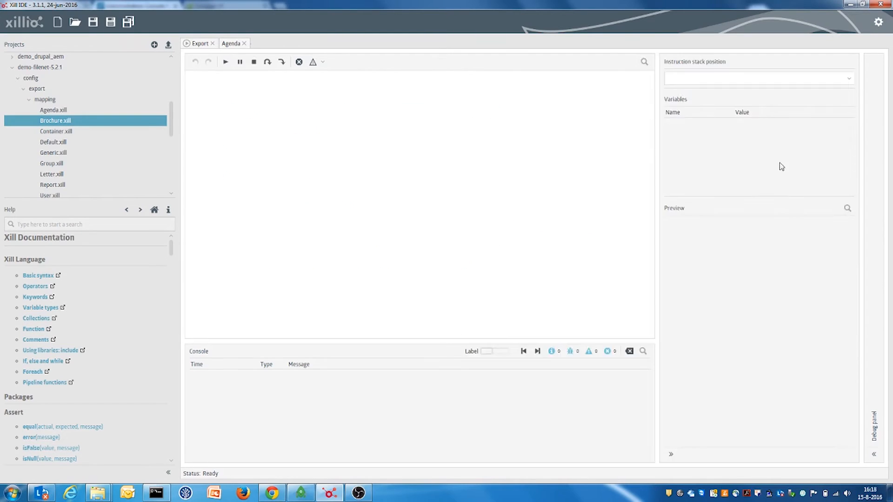
double_click(56, 120)
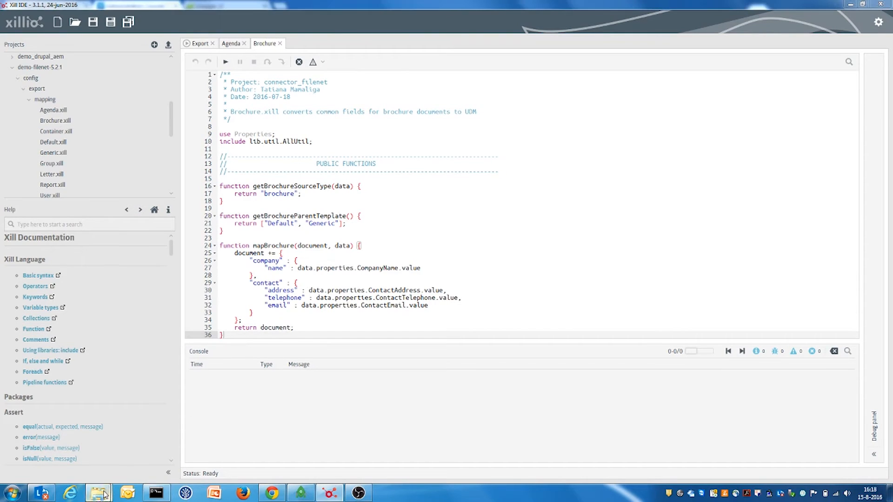
Step: Bring the demo-filenet-5.2.1 Explorer window forward and open a folder inside it
left_click(97, 493)
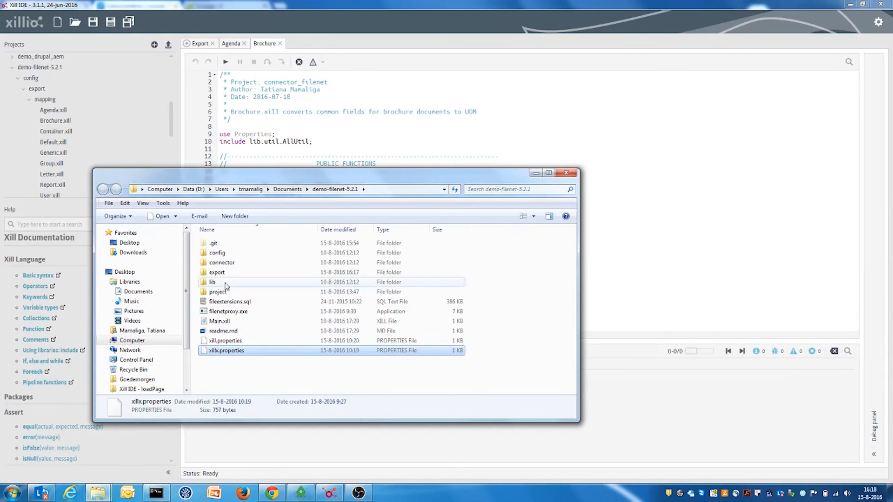
double_click(217, 273)
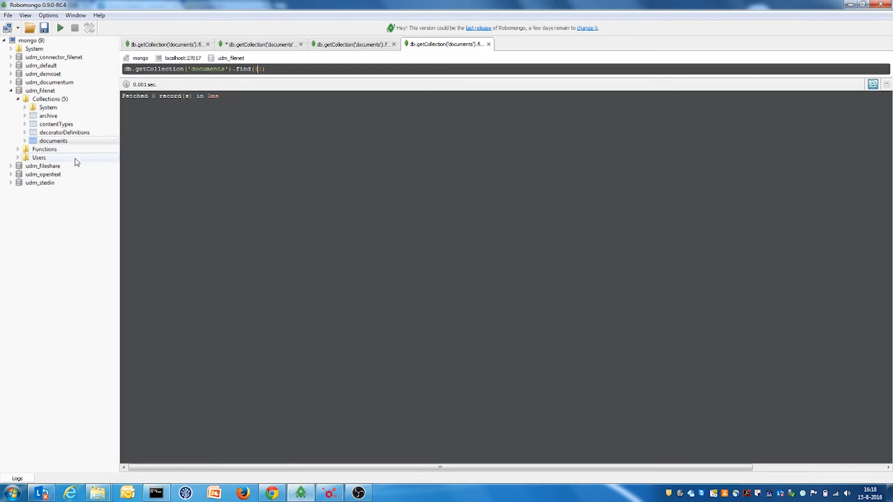
Step: Show the query tab finding 'Letter summary, attend three.docx' by source file name
left_click(59, 28)
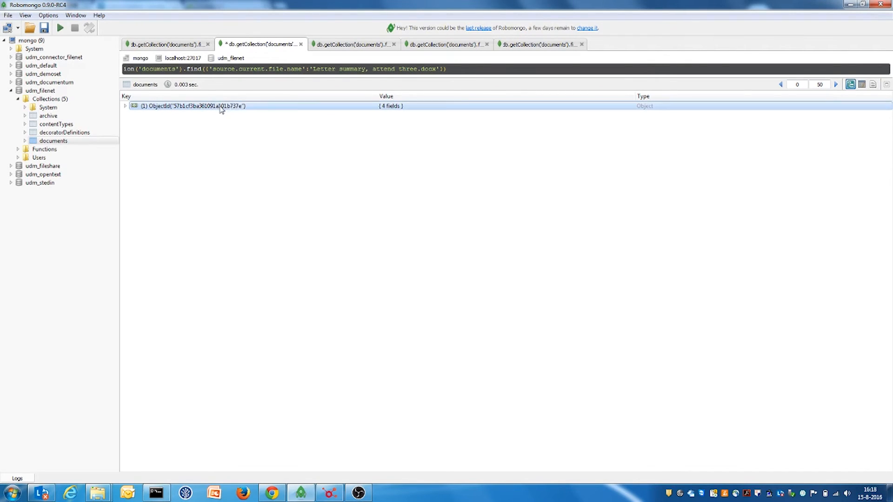
Step: Expand the letter's record down to its migration and FileNet details, collapsing permissions and versions
left_click(125, 106)
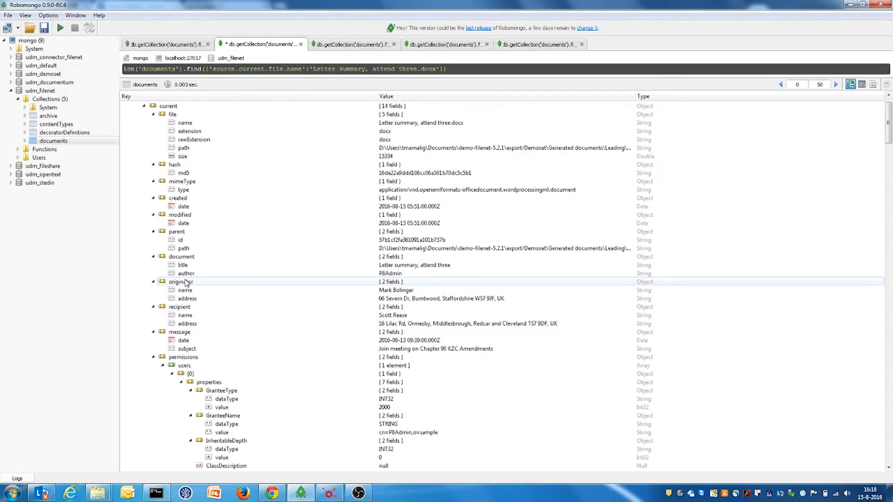
left_click(184, 290)
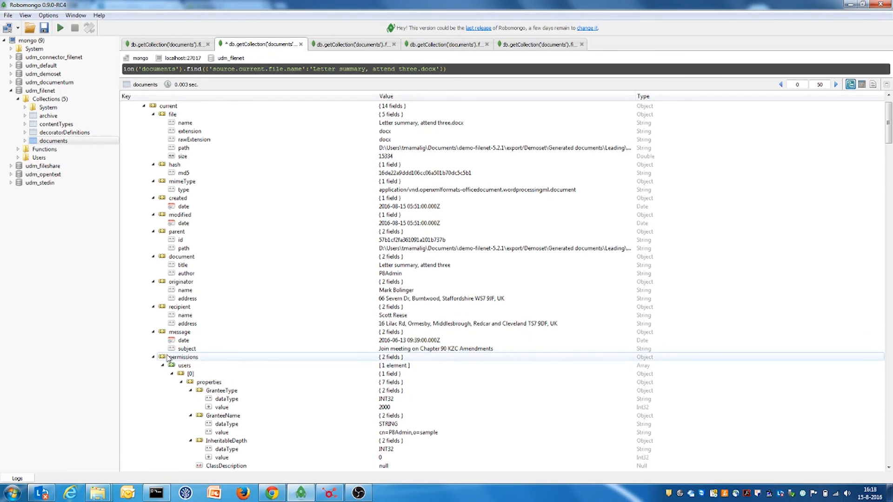
left_click(161, 357)
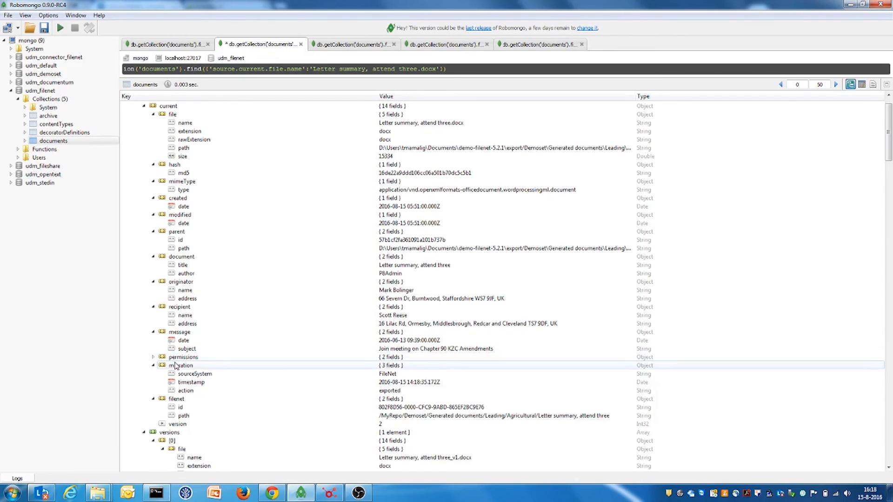
left_click(153, 357)
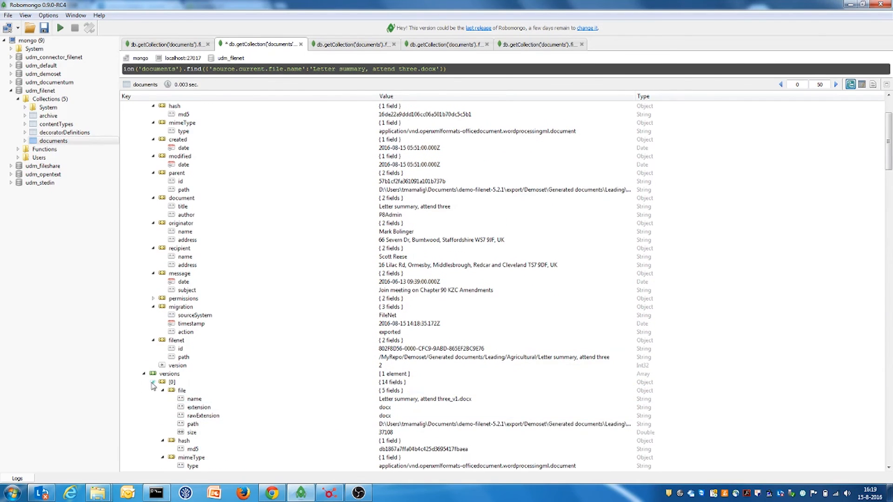
left_click(152, 382)
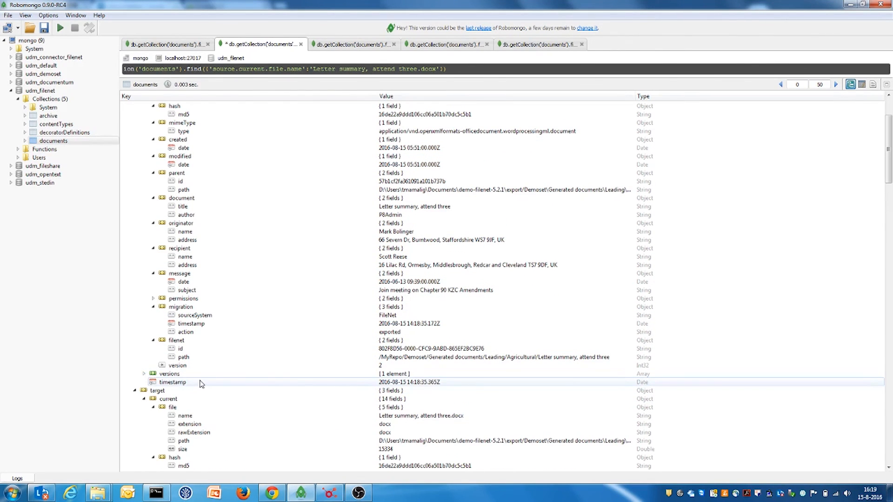